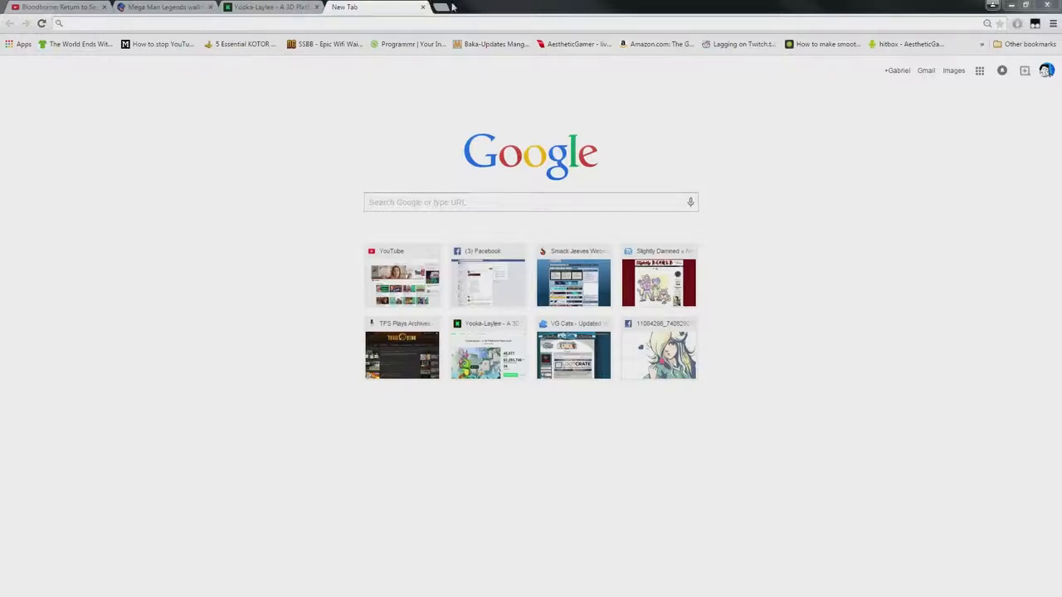
pyautogui.moveTo(417, 286)
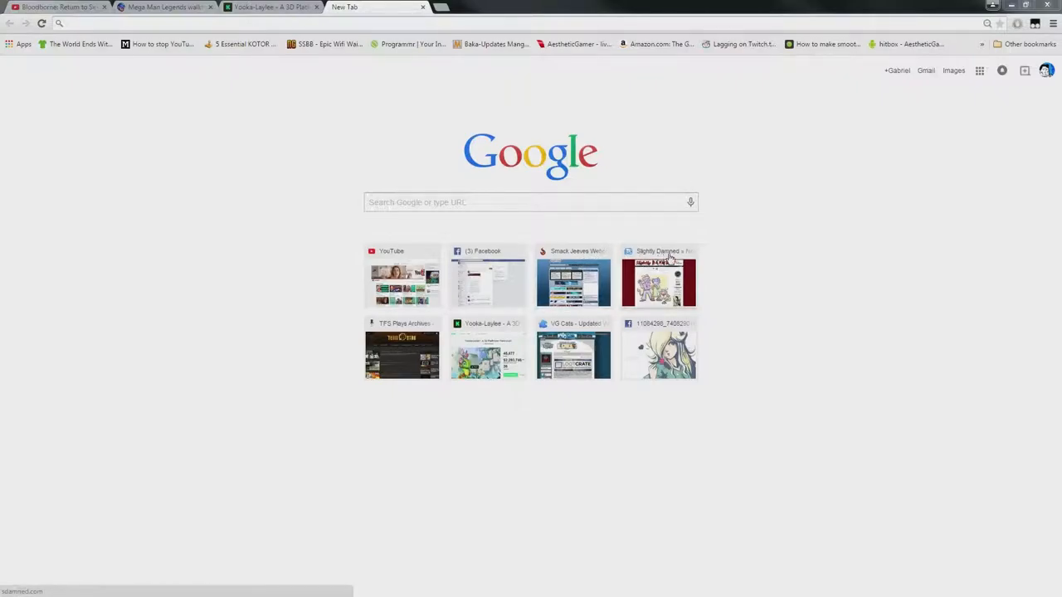
pyautogui.moveTo(666, 275)
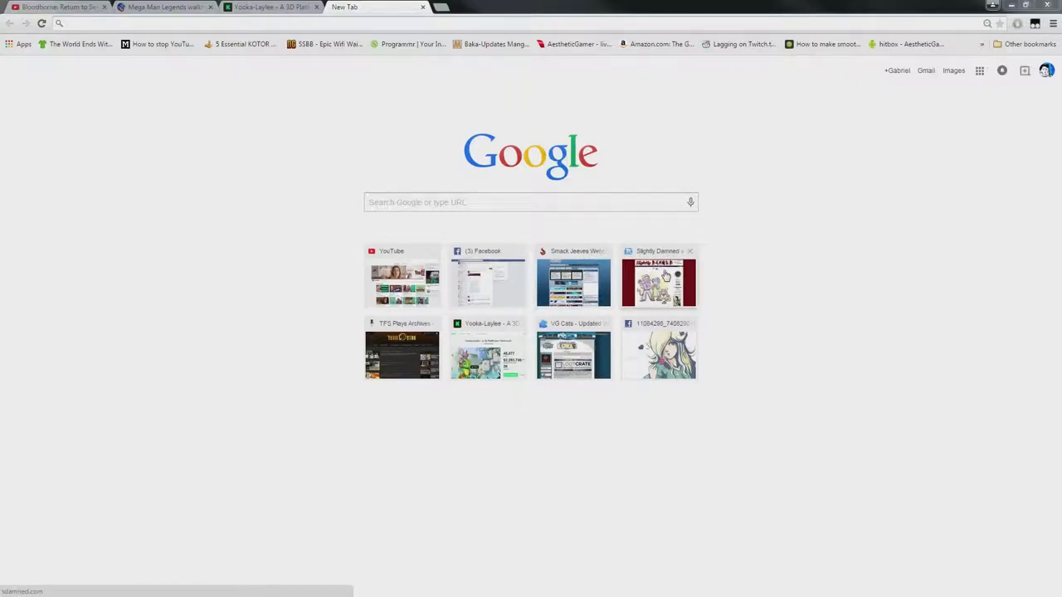
pyautogui.moveTo(402, 354)
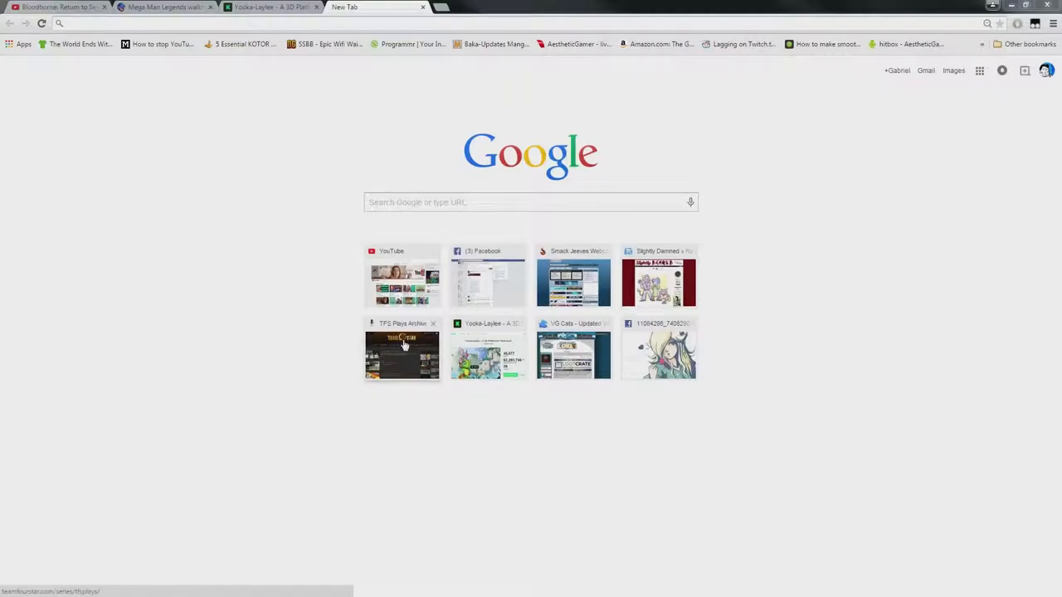
pyautogui.moveTo(504, 340)
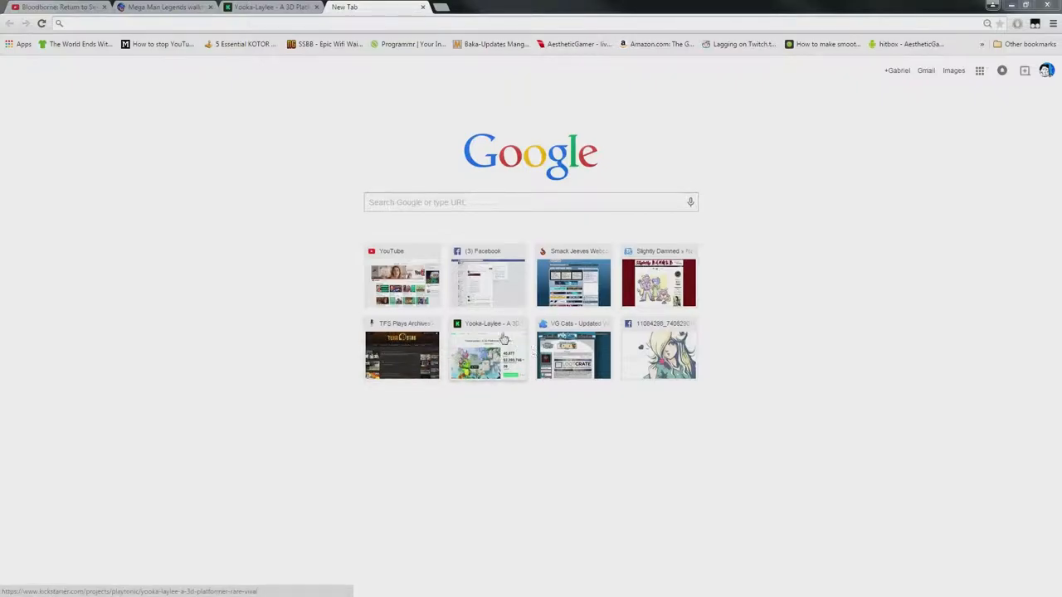
pyautogui.moveTo(488, 328)
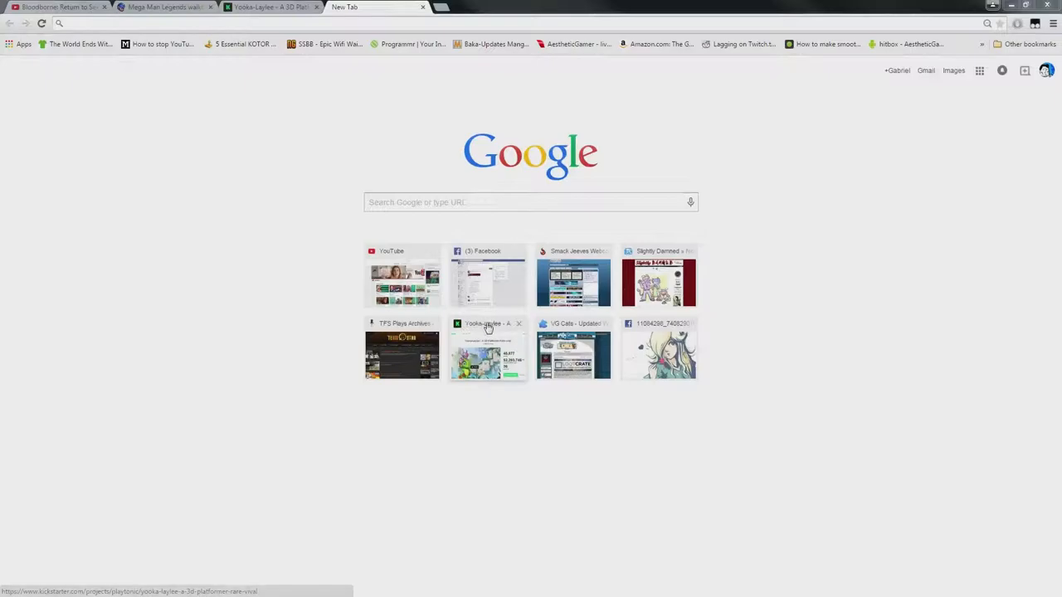
pyautogui.moveTo(488, 326)
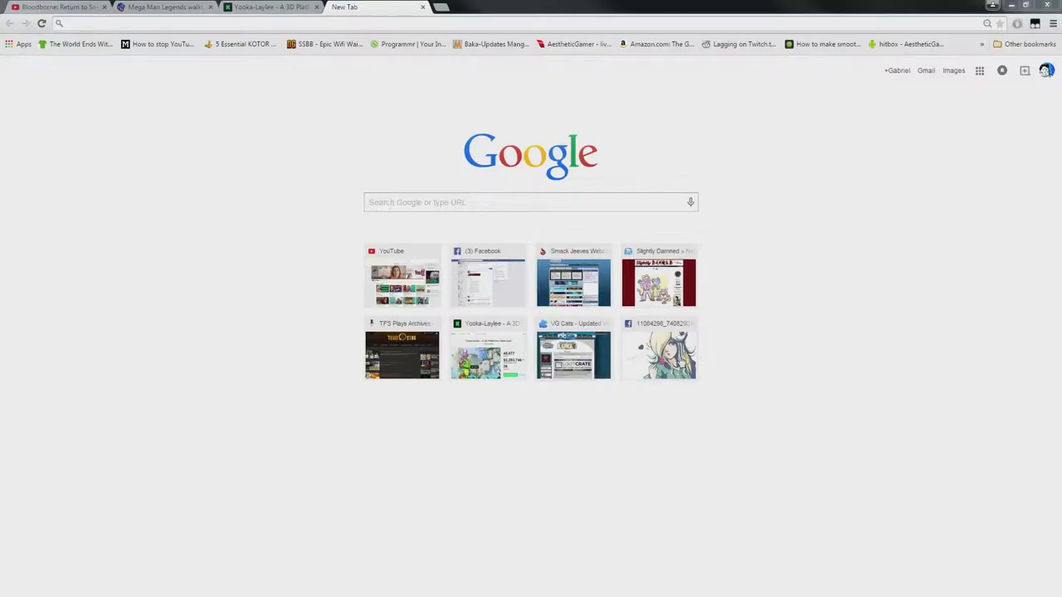
# Open the blonde girl in green shirt drawing (11084298) from the most-visited thumbnails.
pyautogui.click(658, 355)
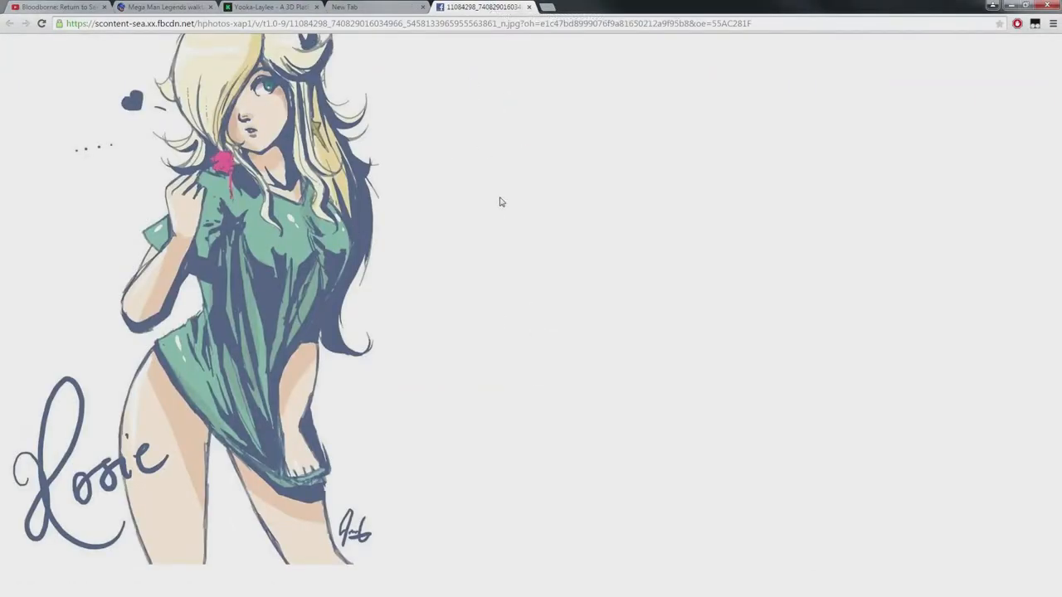
pyautogui.moveTo(460, 97)
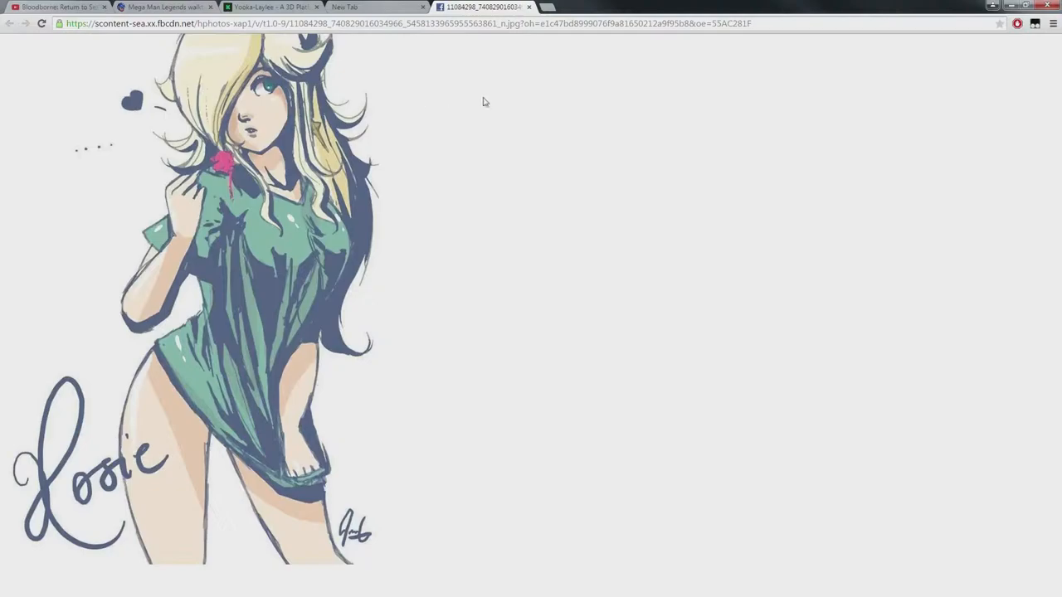
# Close the drawing's tab and expand Other bookmarks to show 'Pictures For Sassy Use'.
pyautogui.click(530, 6)
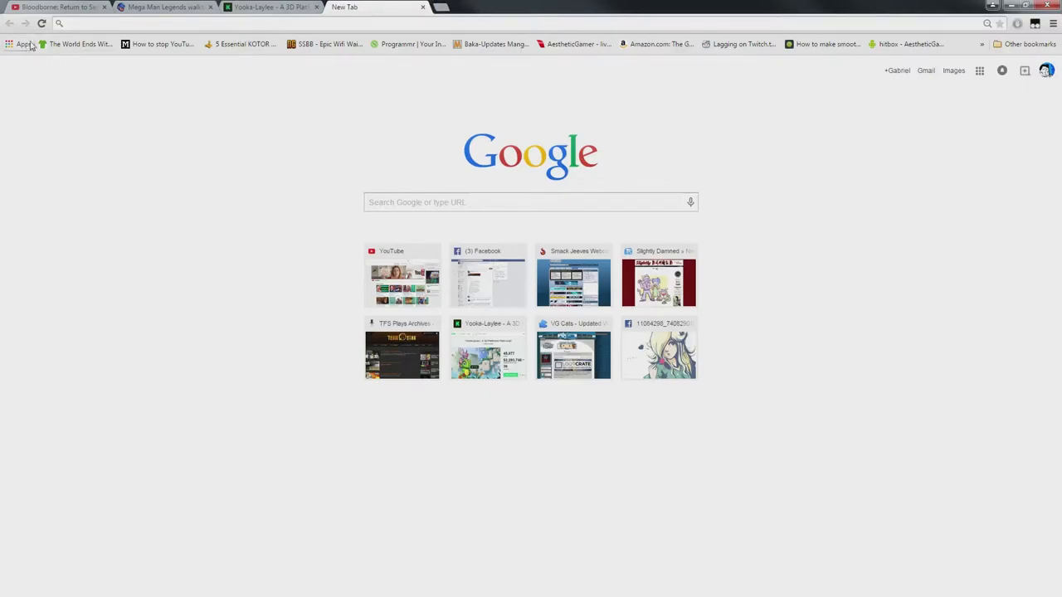
pyautogui.moveTo(162, 44)
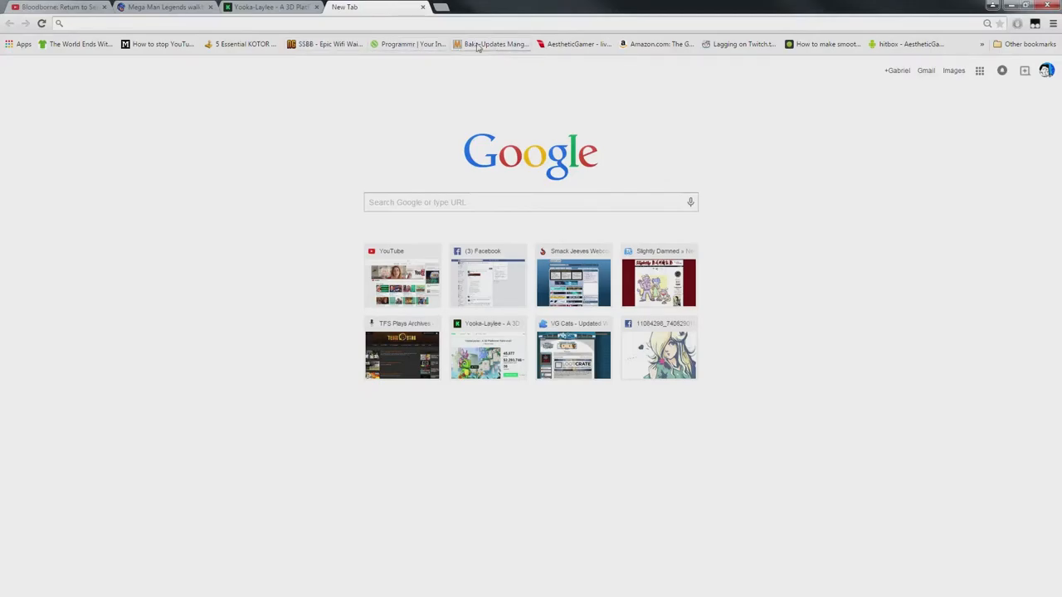
pyautogui.moveTo(647, 66)
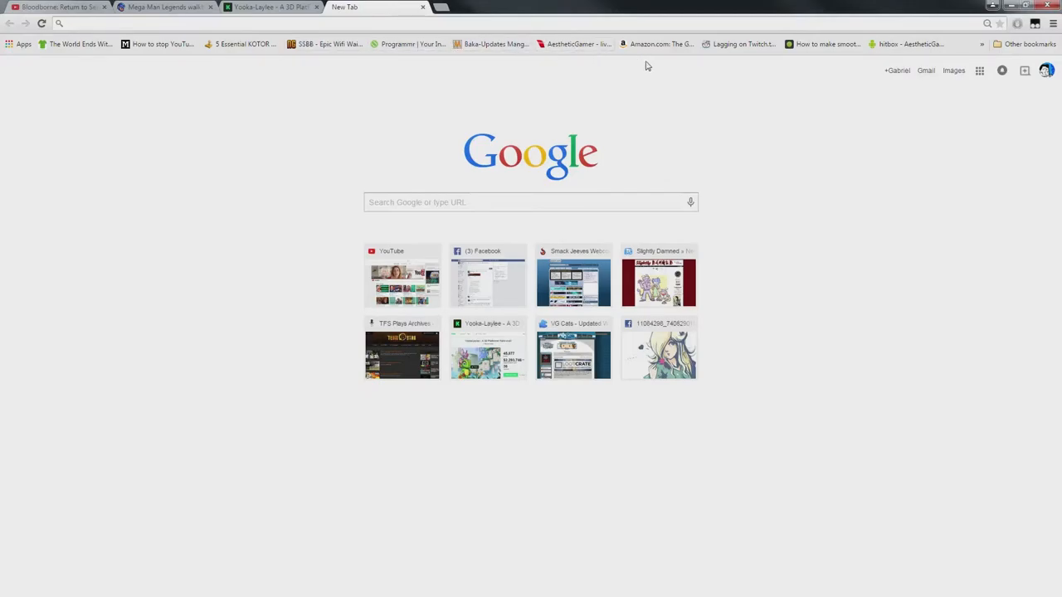
pyautogui.moveTo(1022, 48)
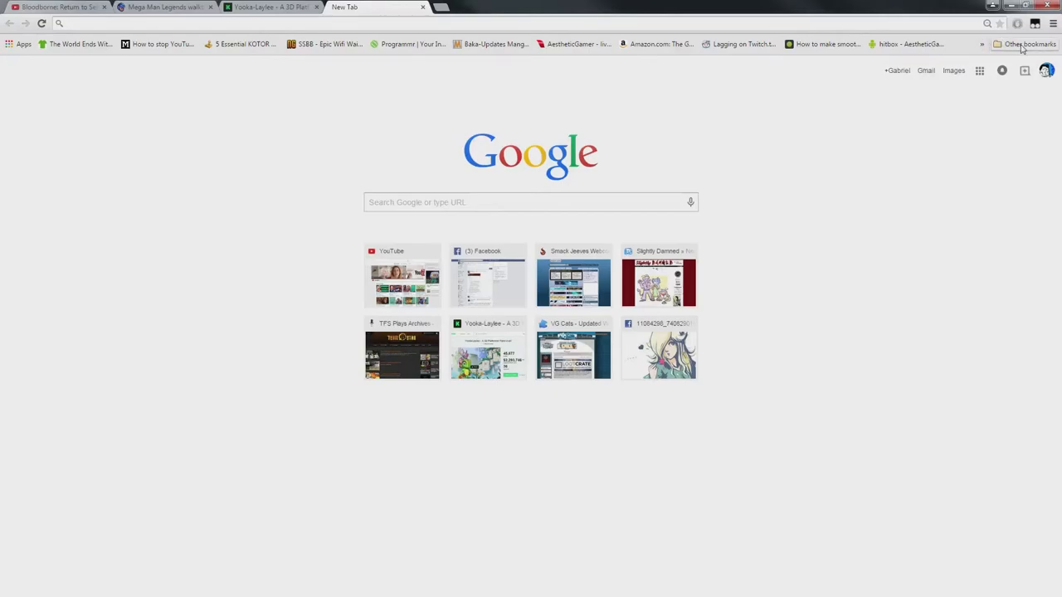
pyautogui.click(1029, 44)
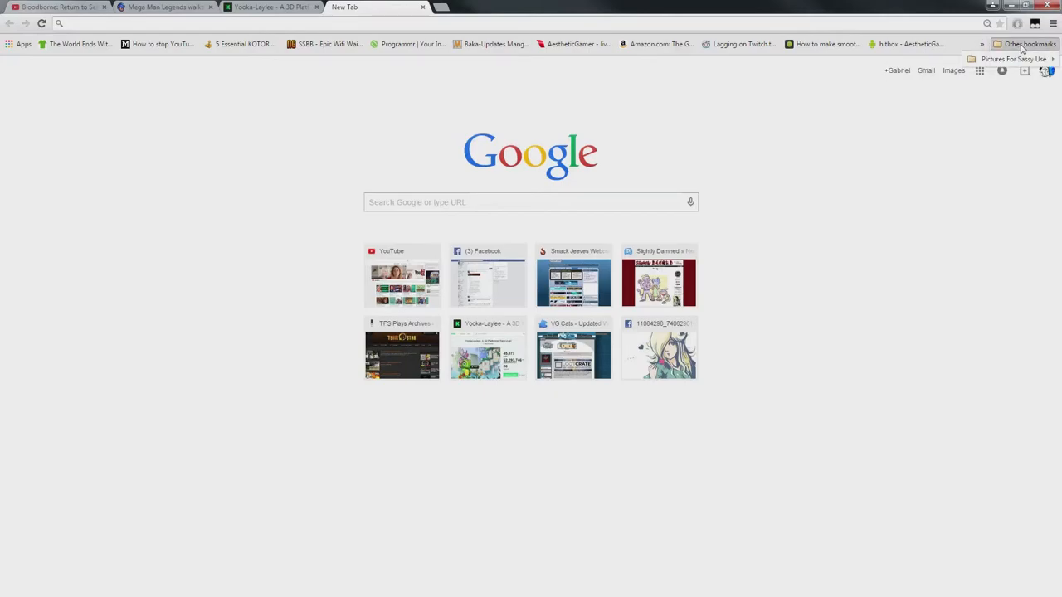